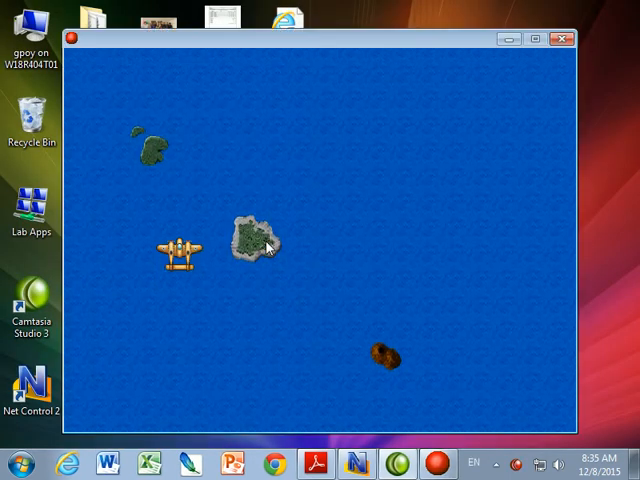
- Move the plane down in the test game, then abort after the unknown-variable error
key(Down)
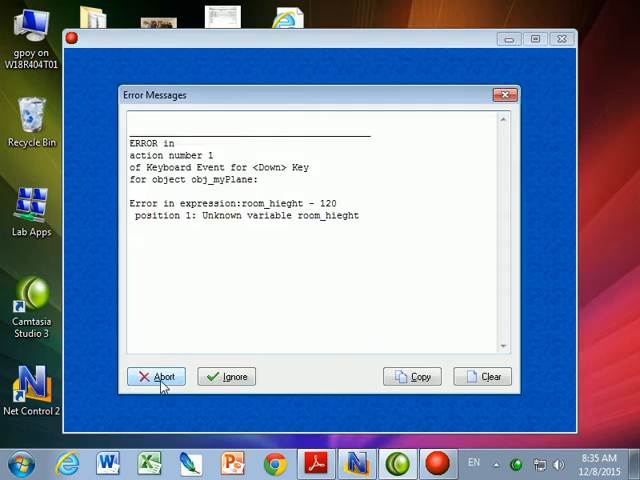
click(156, 376)
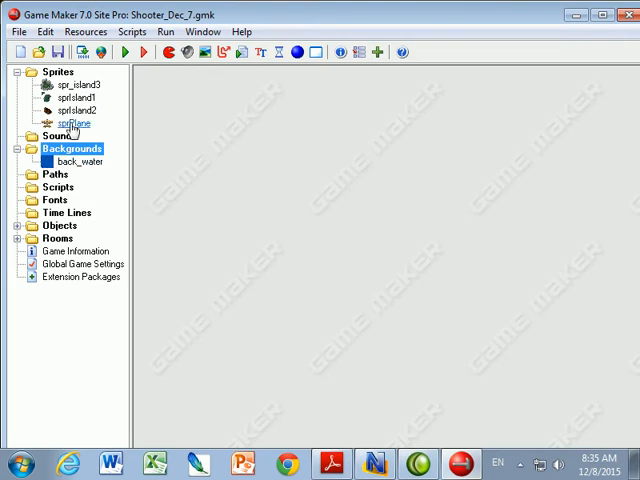
- Review the plane sprite, then create a new sprite named spr_Bullet
double_click(72, 122)
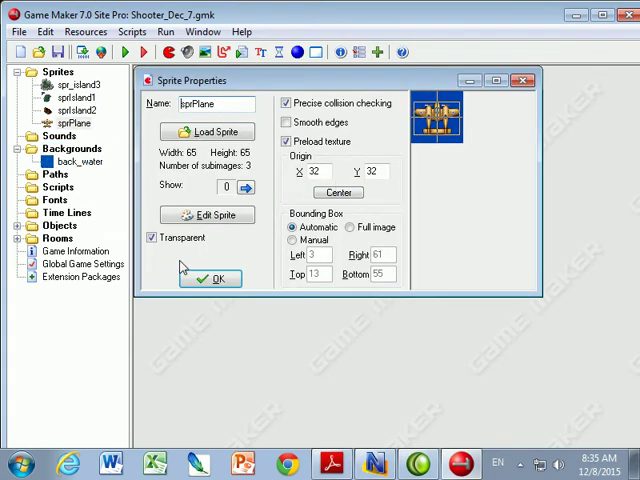
click(210, 278)
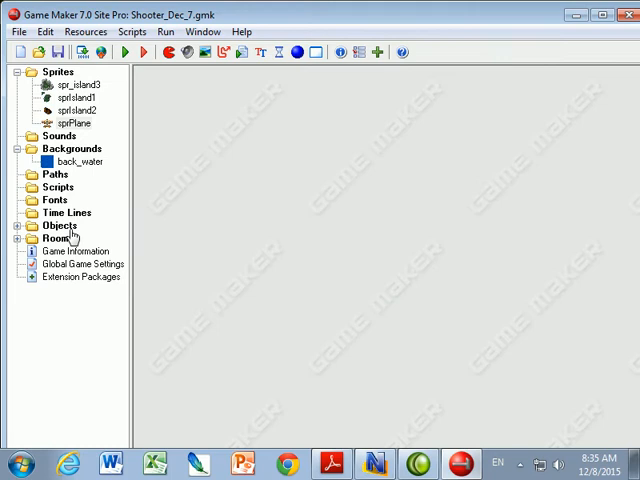
right_click(52, 72)
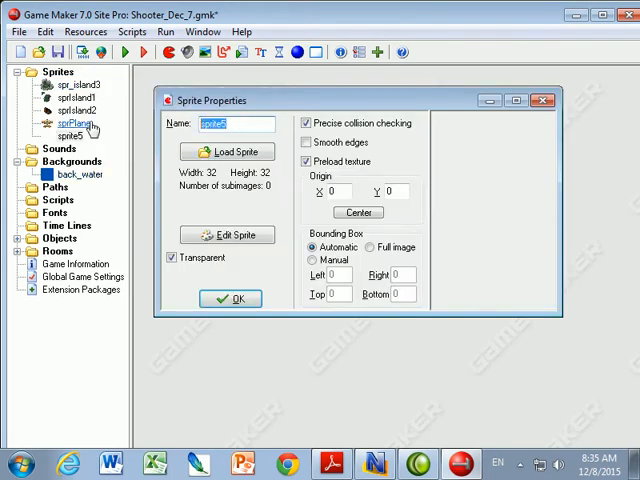
text(spr)
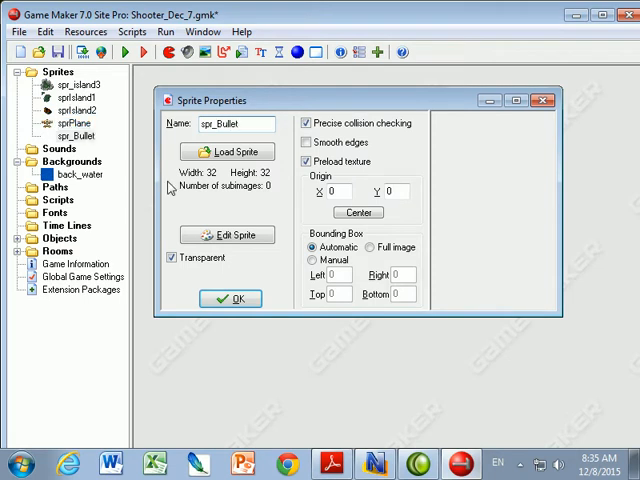
- Load bullet.gif into spr_Bullet, centre its origin at 16,16 and confirm
click(228, 152)
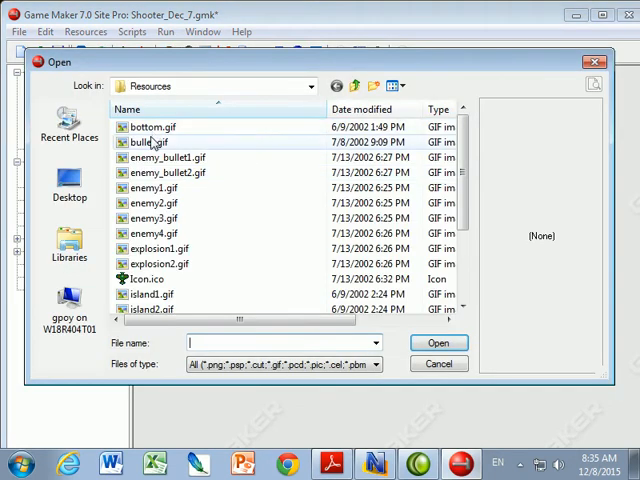
click(152, 140)
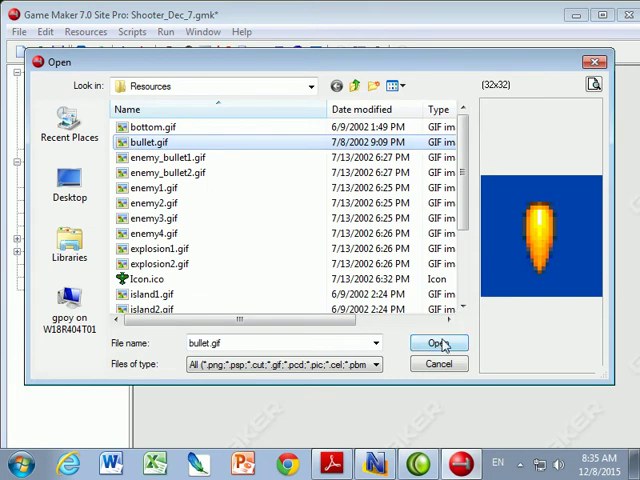
click(436, 344)
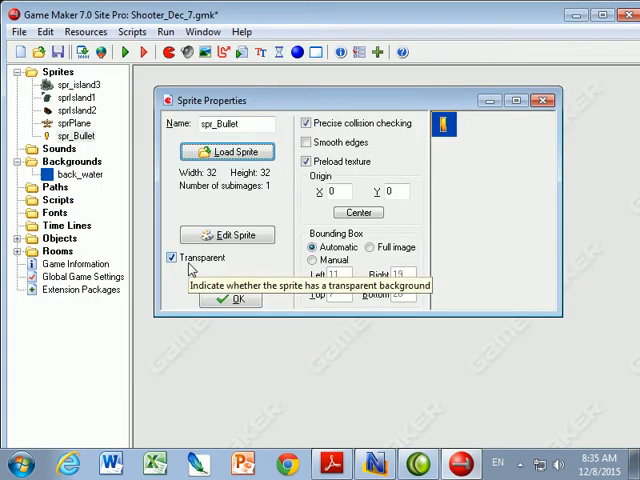
mouse_move(468, 152)
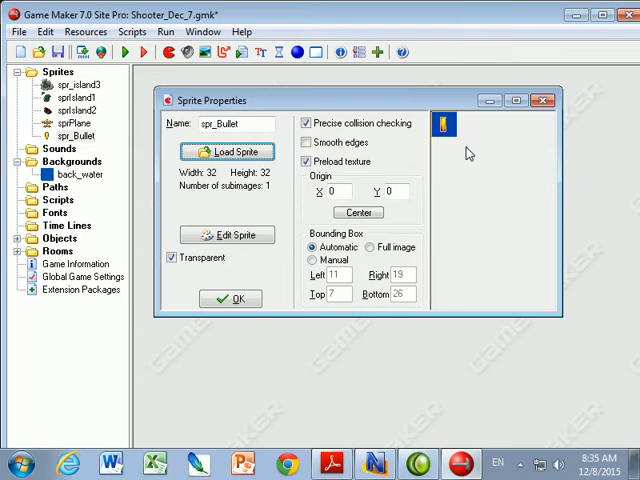
click(356, 212)
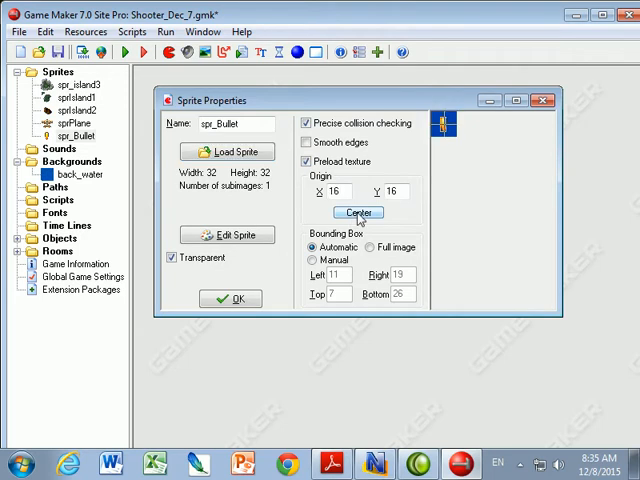
mouse_move(294, 302)
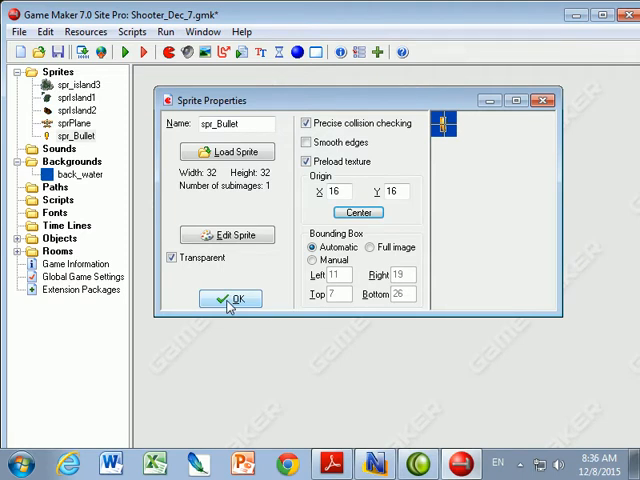
click(228, 300)
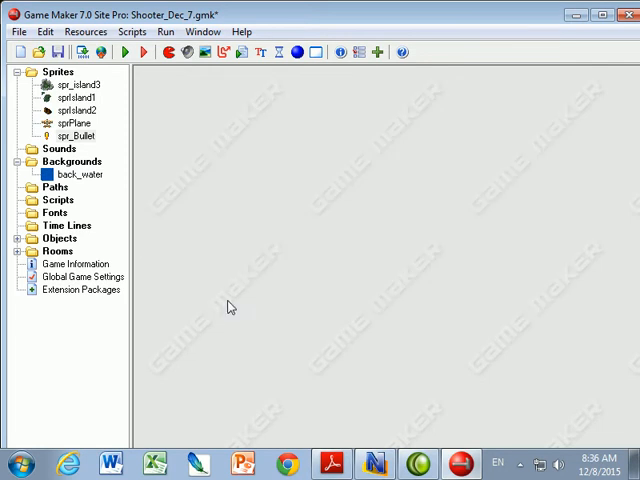
- Review the plane sprite again, then create a new empty object in the Objects folder
double_click(72, 122)
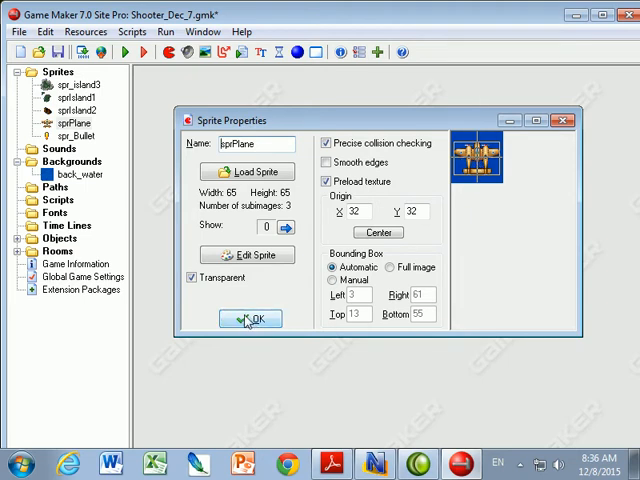
click(252, 318)
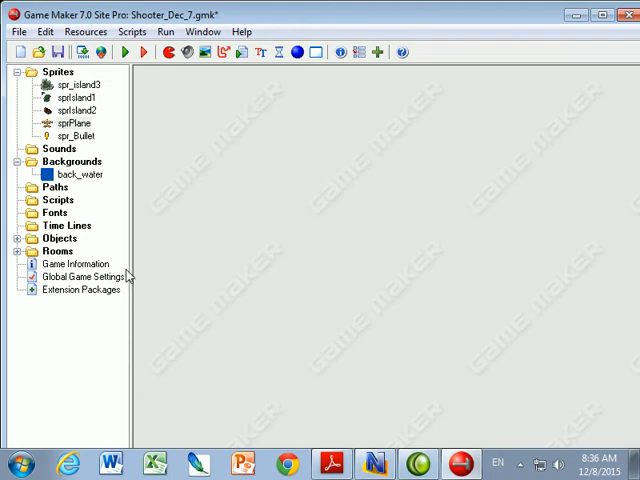
click(18, 238)
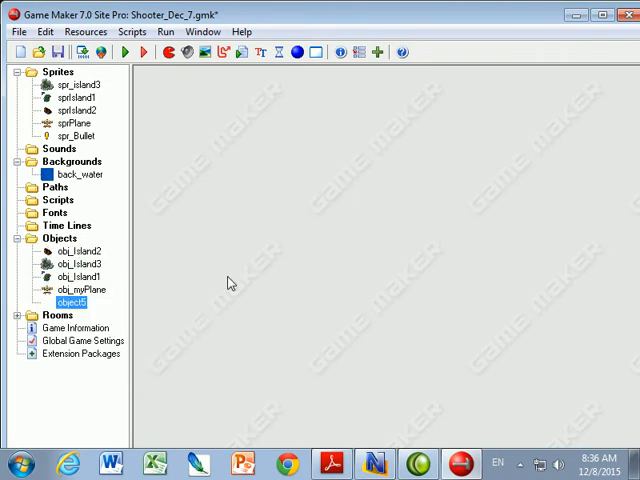
mouse_move(224, 140)
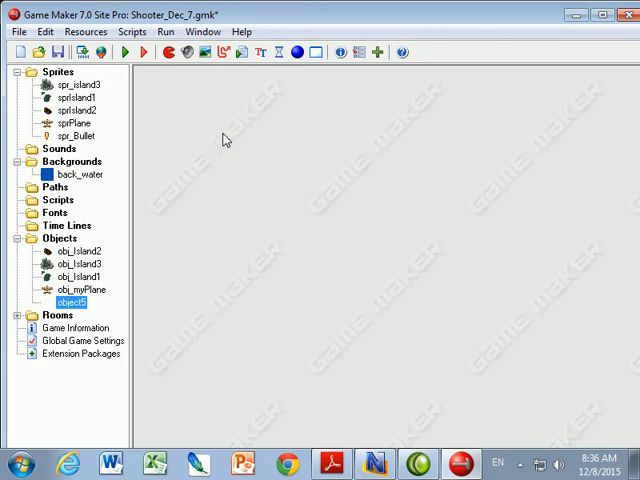
- Make the new object obj_bullet use spr_Bullet with a Create event setting vertical speed -8
double_click(68, 302)
text(obj_bullet)
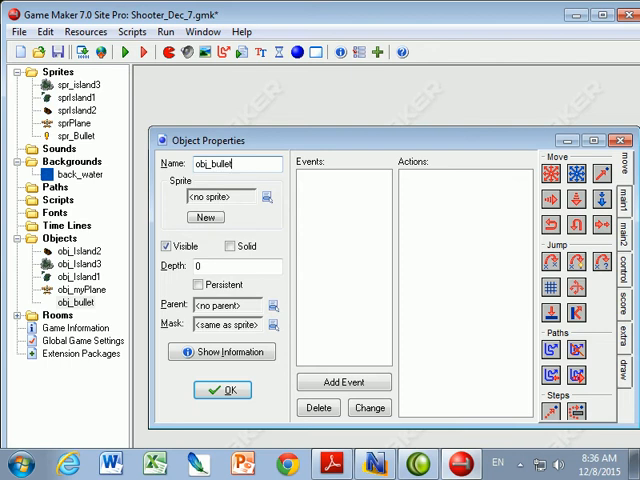
click(264, 196)
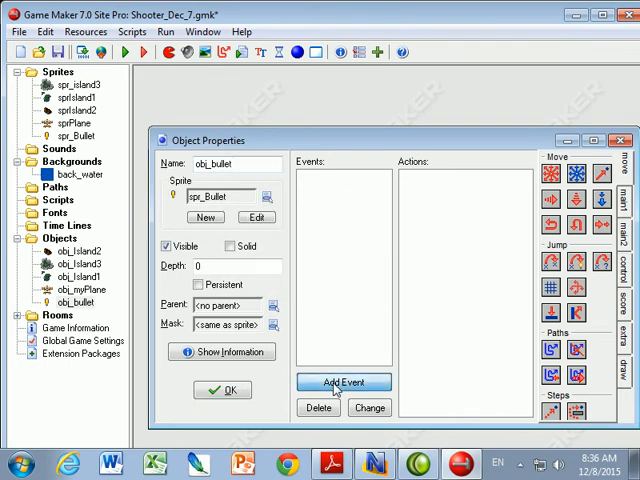
click(344, 382)
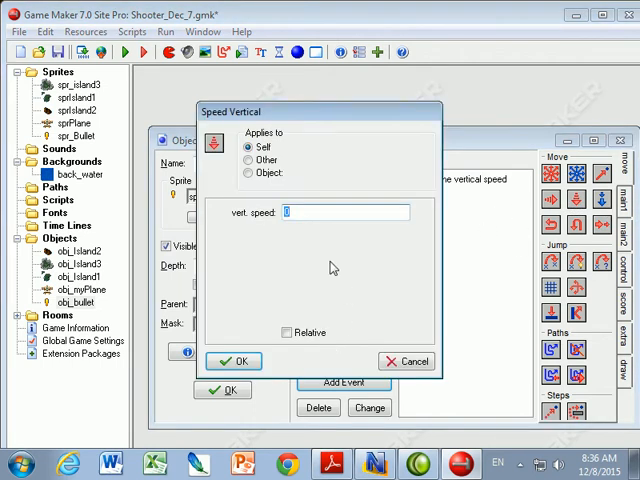
text(-8)
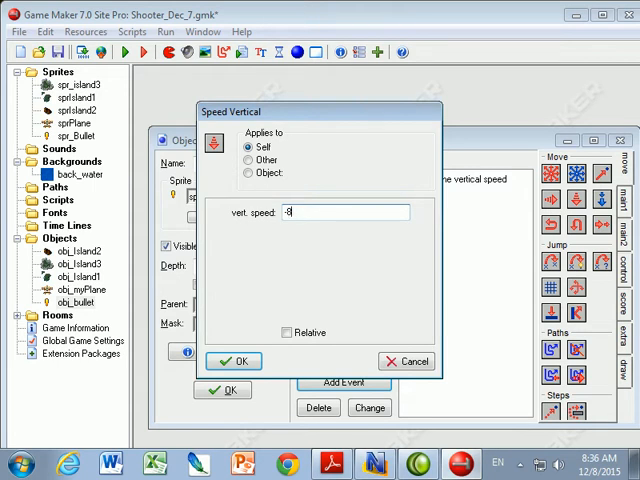
click(234, 360)
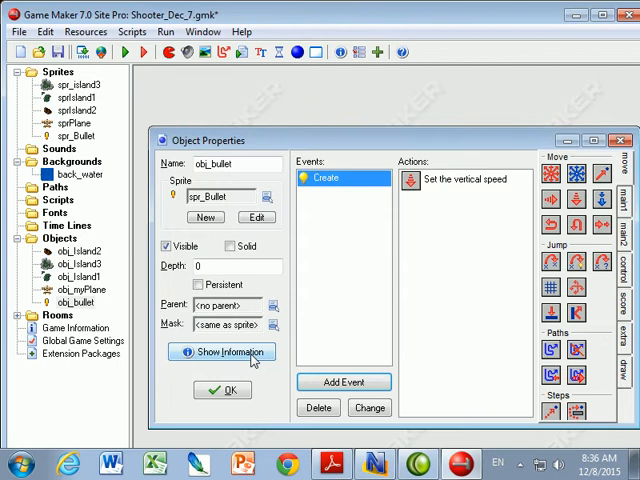
mouse_move(318, 408)
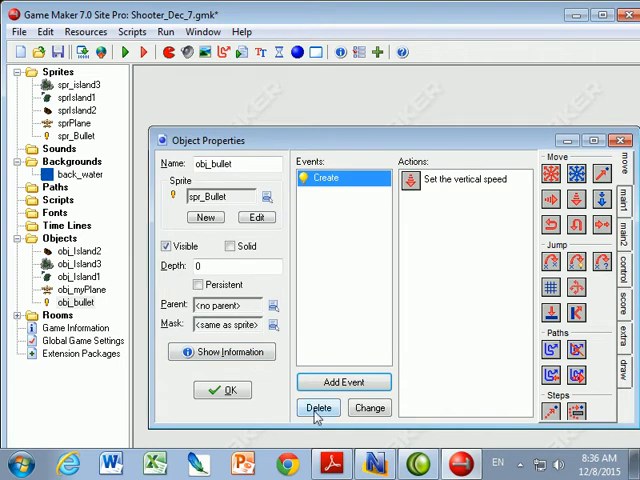
- Add an Outside Room event destroying the bullet instance and save obj_bullet
click(344, 382)
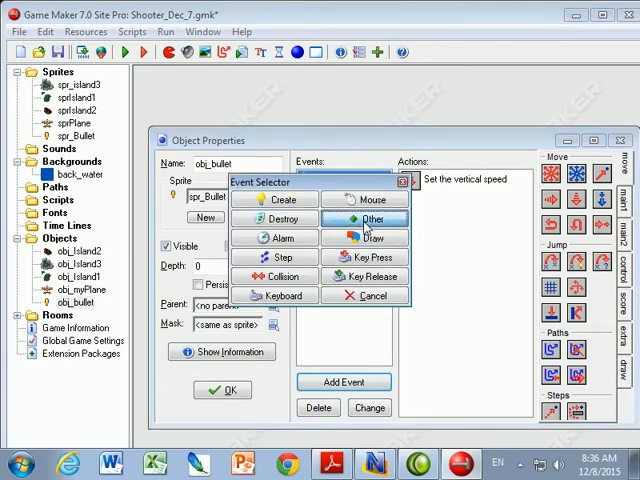
click(368, 218)
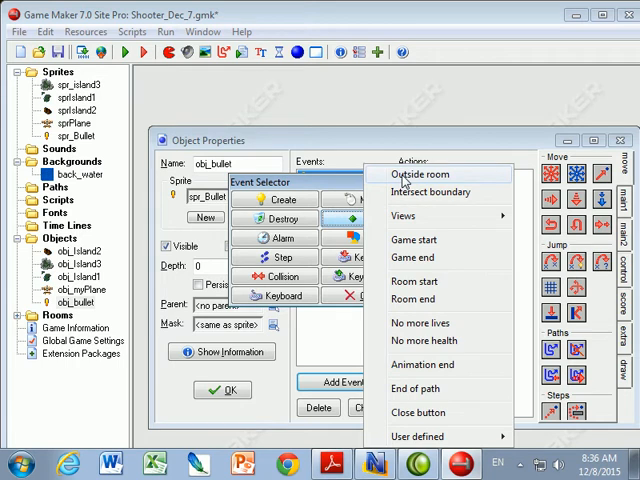
click(414, 174)
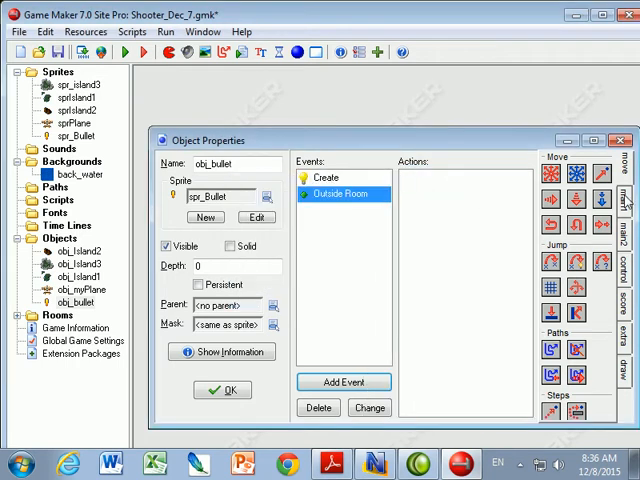
mouse_move(570, 282)
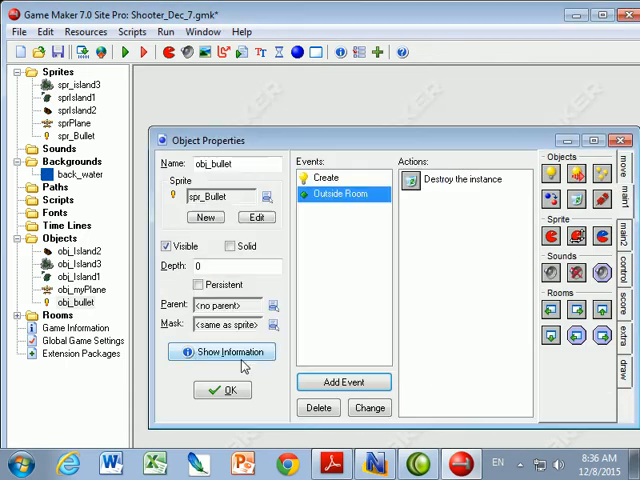
mouse_move(456, 304)
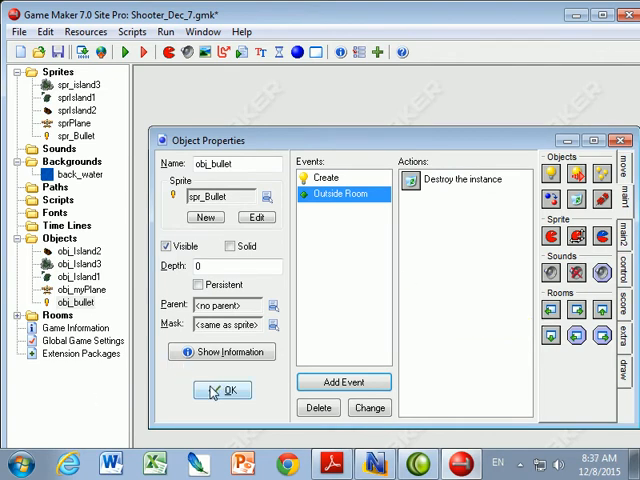
click(220, 390)
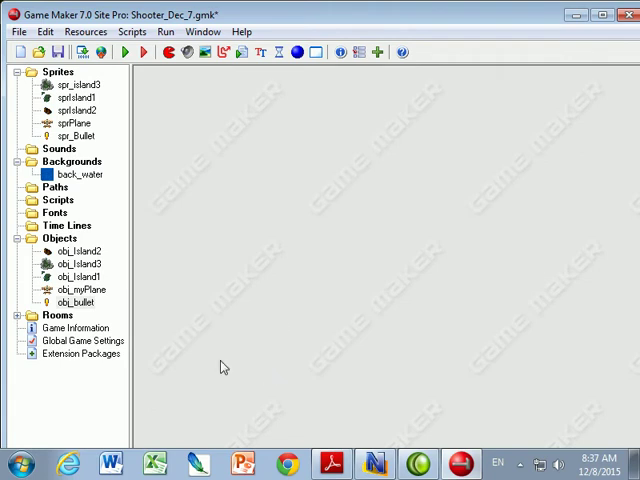
- Recheck obj_bullet's Create and Outside Room actions, close it unchanged and select obj_myPlane
click(76, 300)
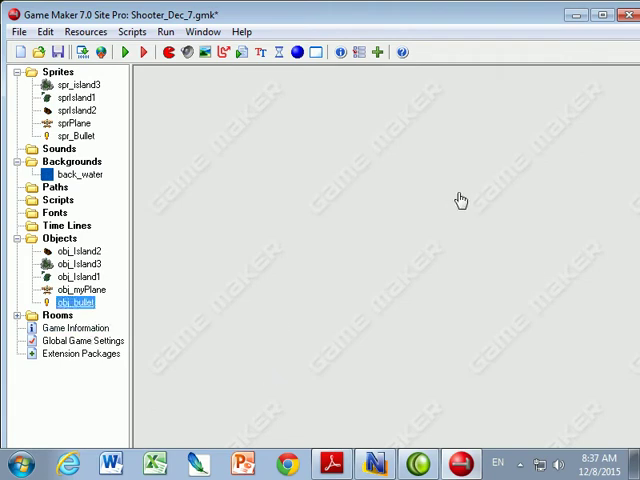
double_click(76, 300)
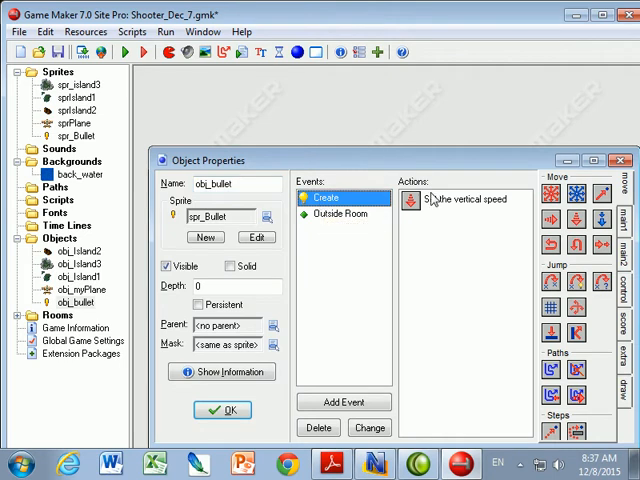
click(344, 214)
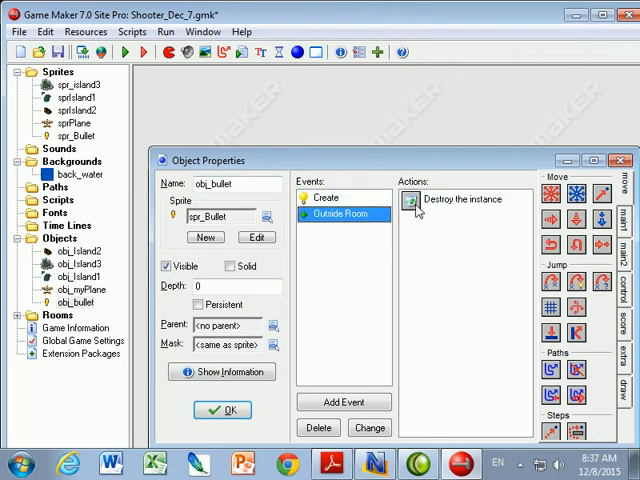
click(220, 410)
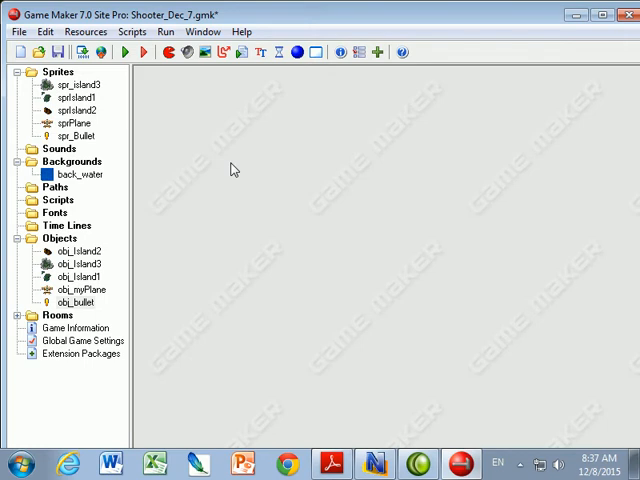
mouse_move(164, 282)
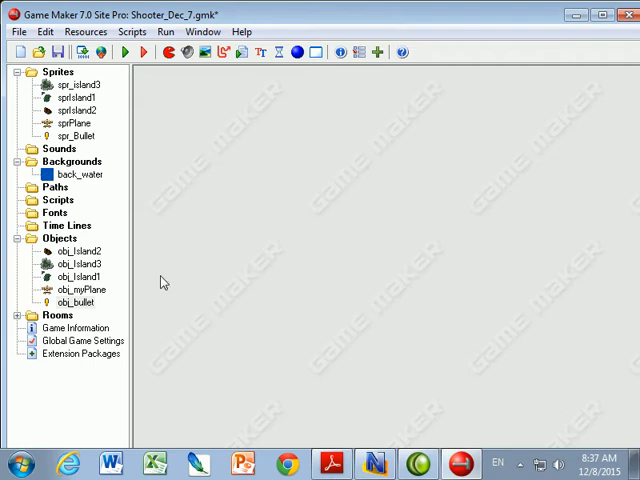
click(80, 288)
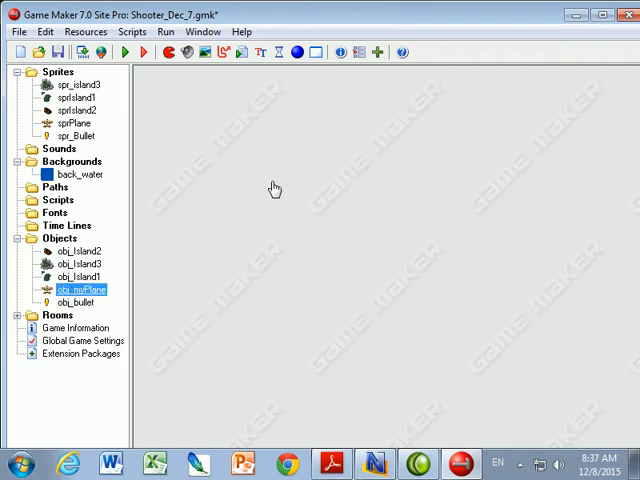
- Give obj_myPlane a keyboard event responding to the Space key
double_click(72, 290)
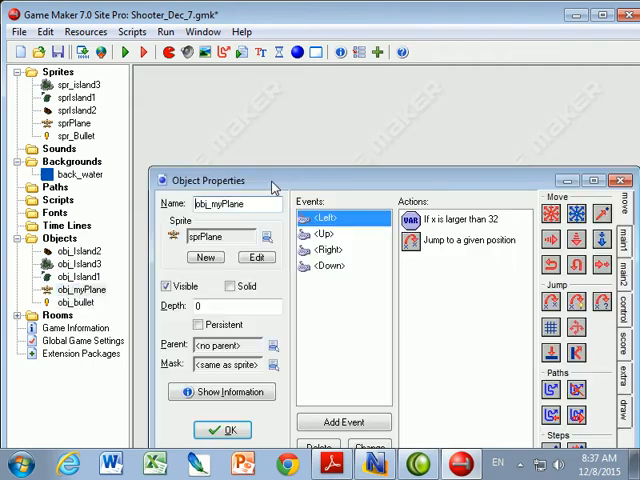
mouse_move(264, 112)
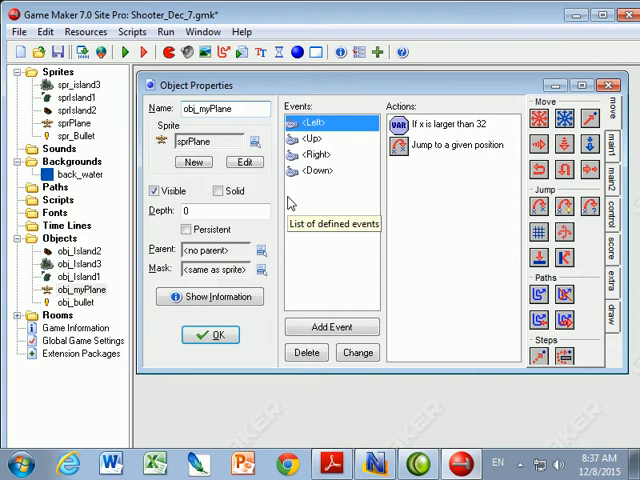
mouse_move(332, 328)
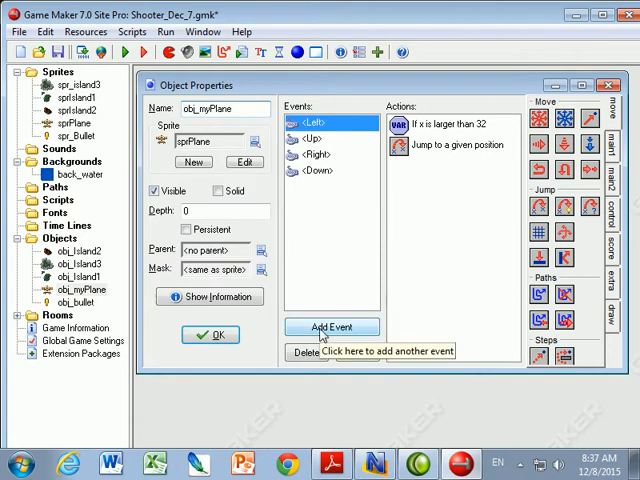
click(332, 328)
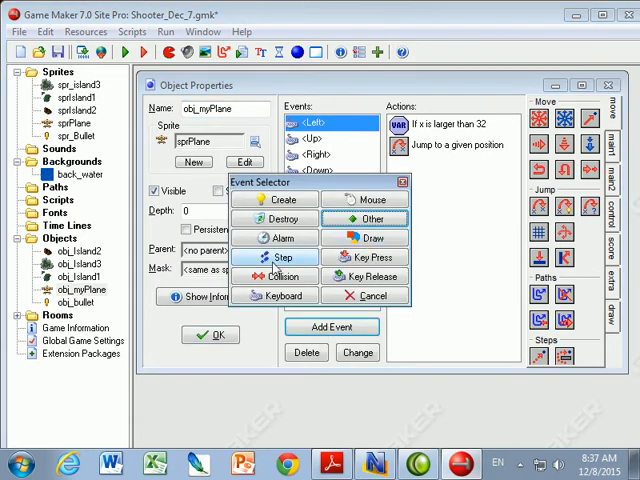
click(280, 296)
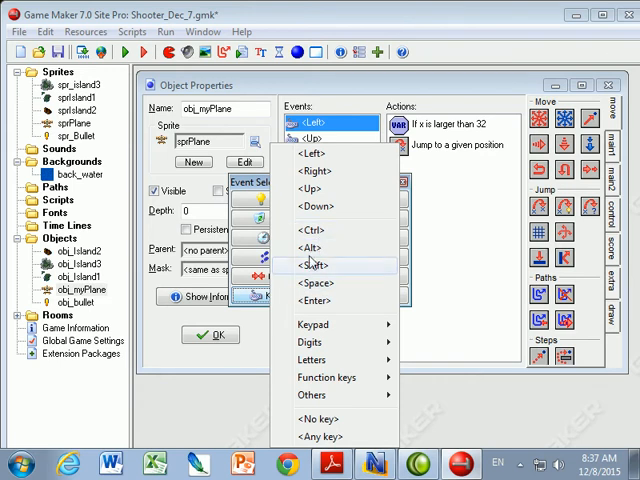
mouse_move(318, 288)
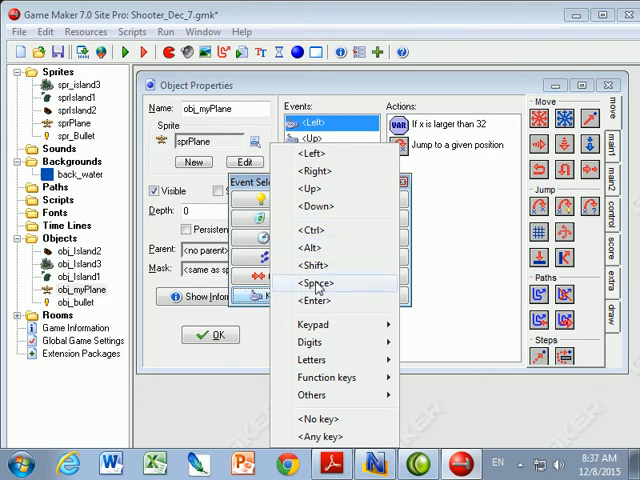
click(316, 284)
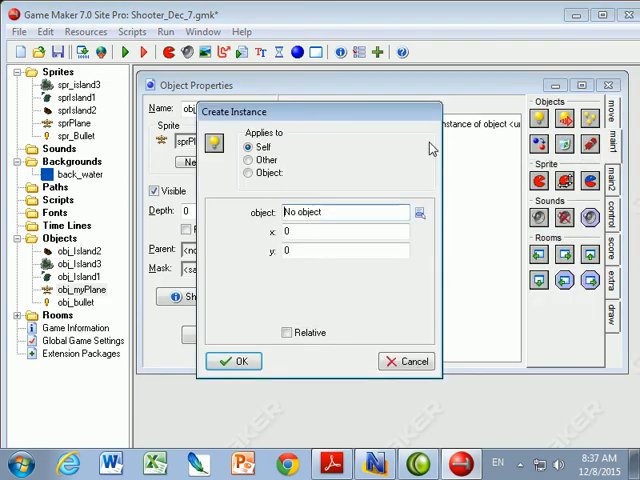
- Make the Space event create an obj_bullet instance relative to the plane
click(420, 212)
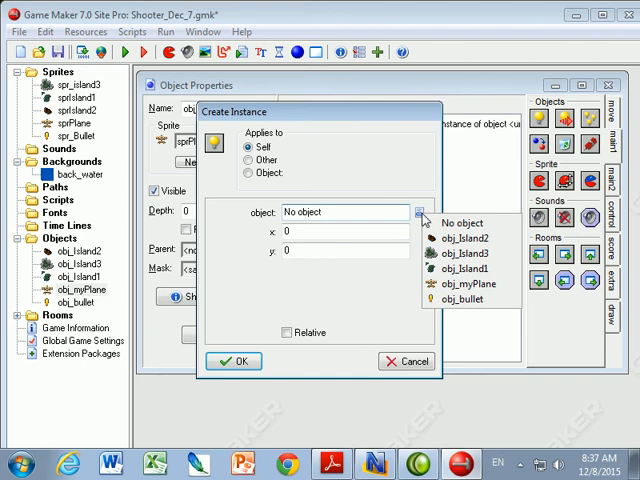
click(466, 298)
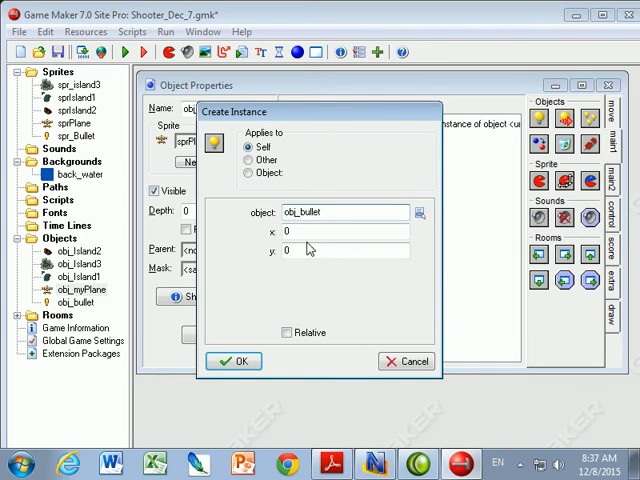
click(288, 332)
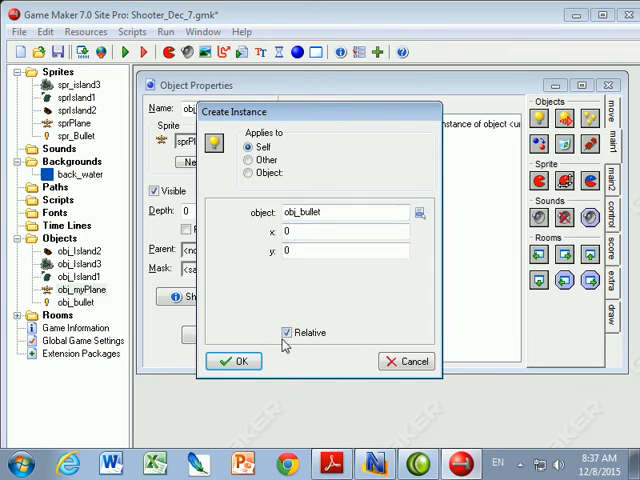
click(236, 360)
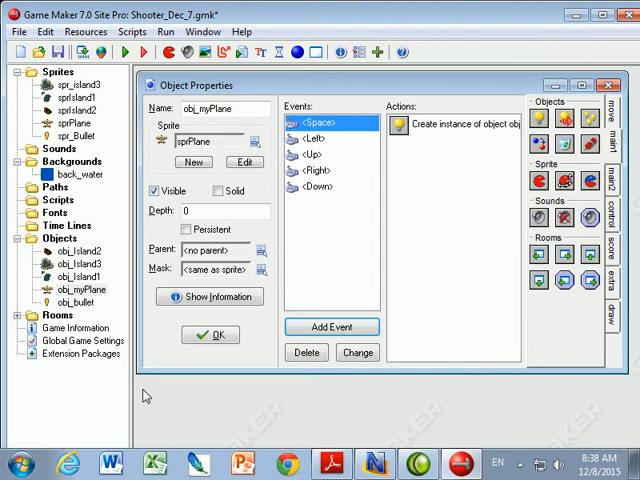
mouse_move(340, 200)
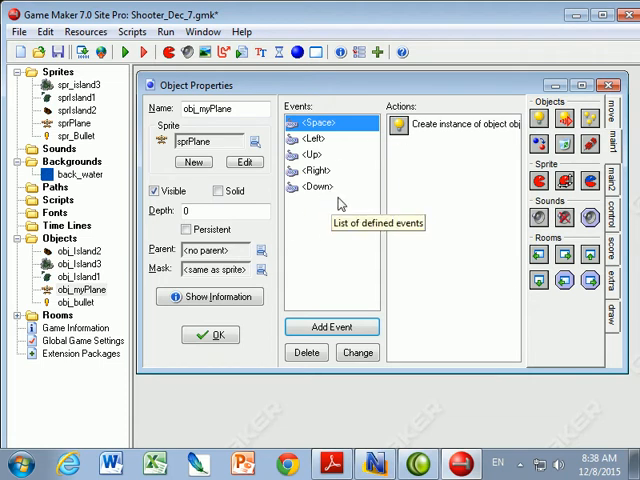
mouse_move(270, 364)
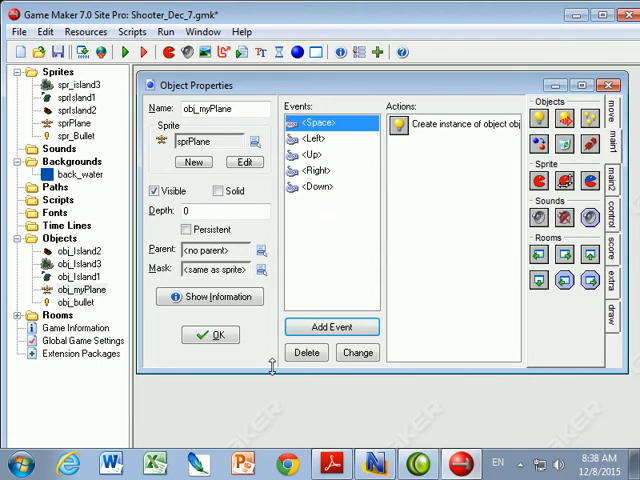
mouse_move(264, 388)
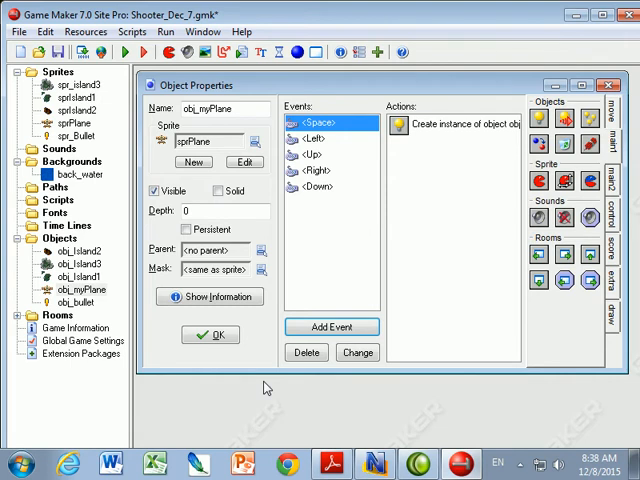
- Start adding another event to obj_myPlane, bringing up the event type choices
click(332, 328)
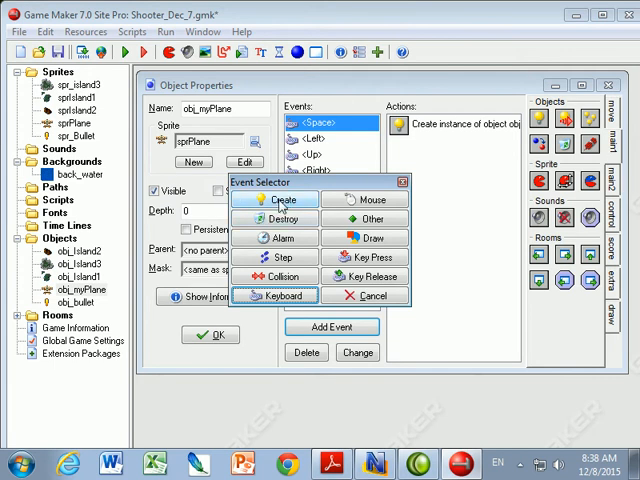
- Add a Create event to obj_myPlane setting variable can_shoot to 1
click(284, 200)
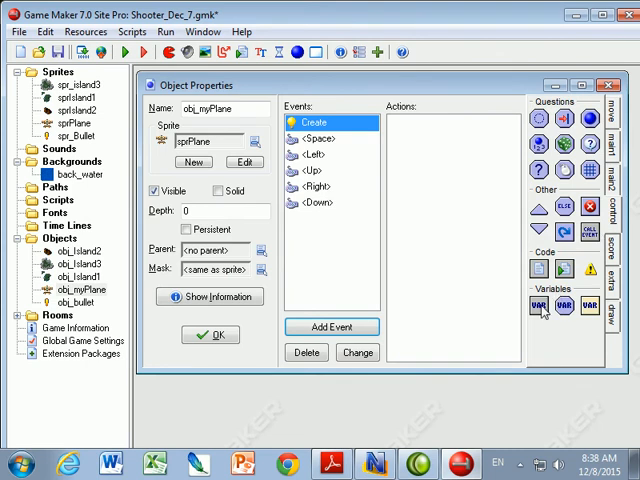
click(538, 304)
text(mrP)
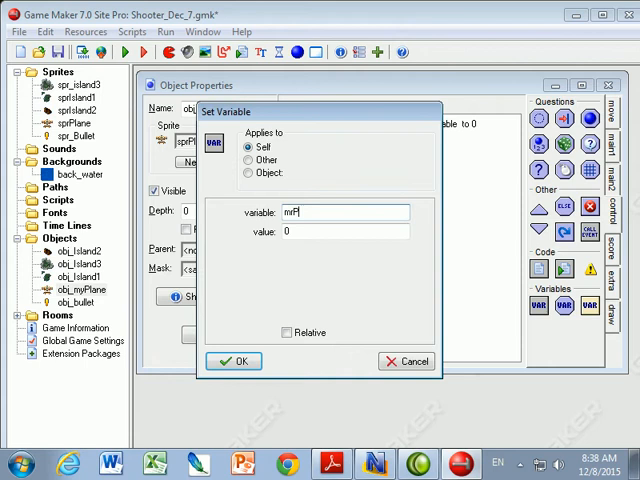
text(oy)
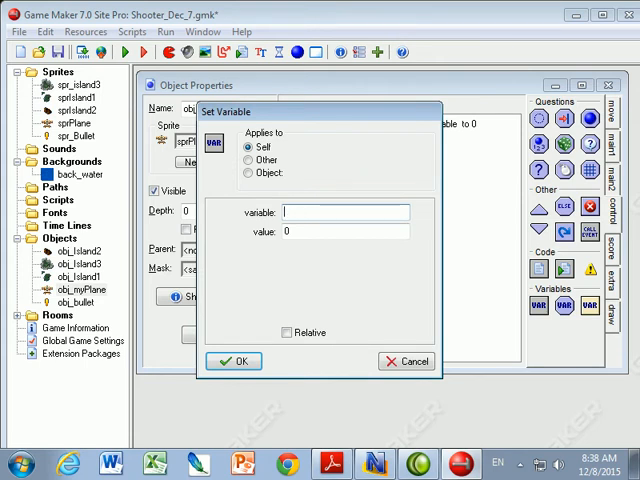
text(car)
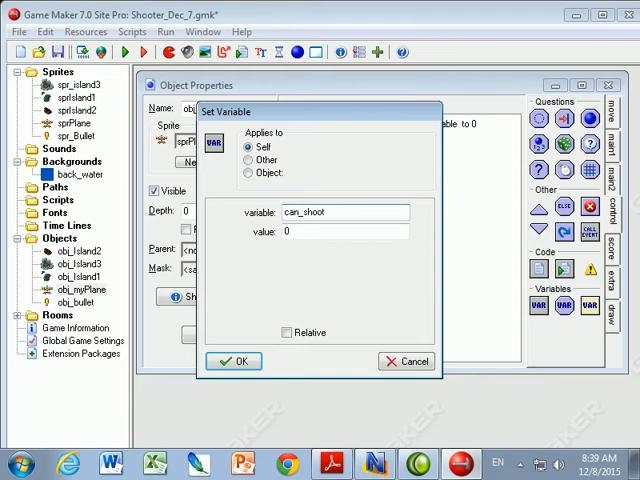
mouse_move(348, 290)
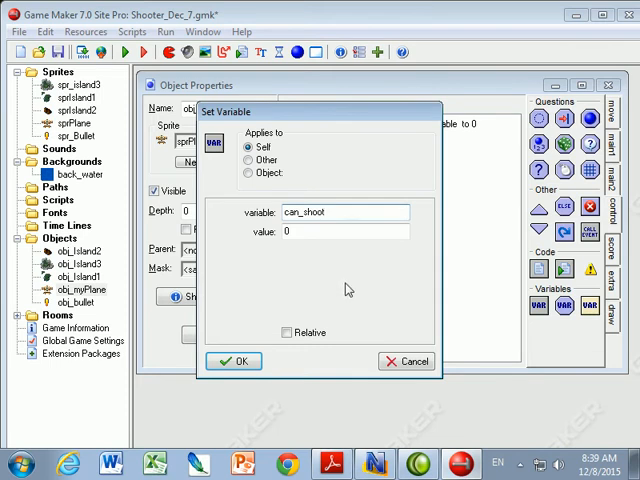
mouse_move(324, 278)
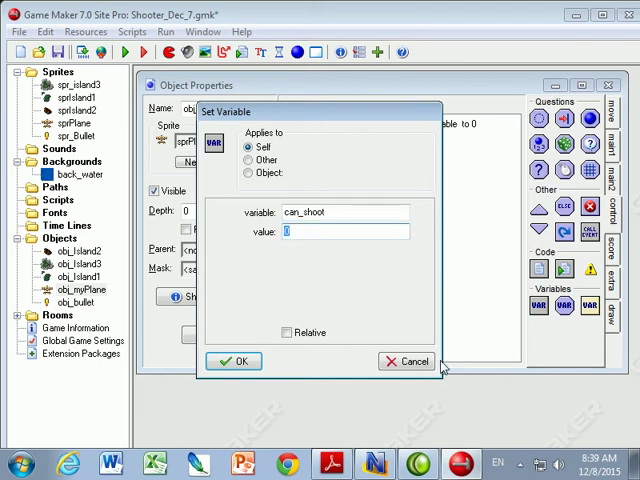
text(1)
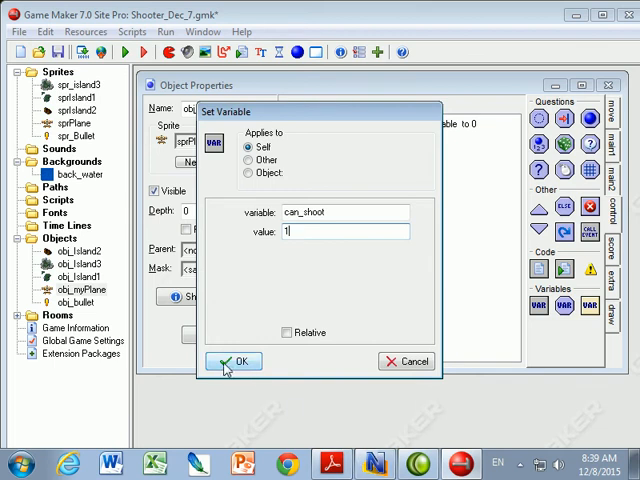
click(232, 360)
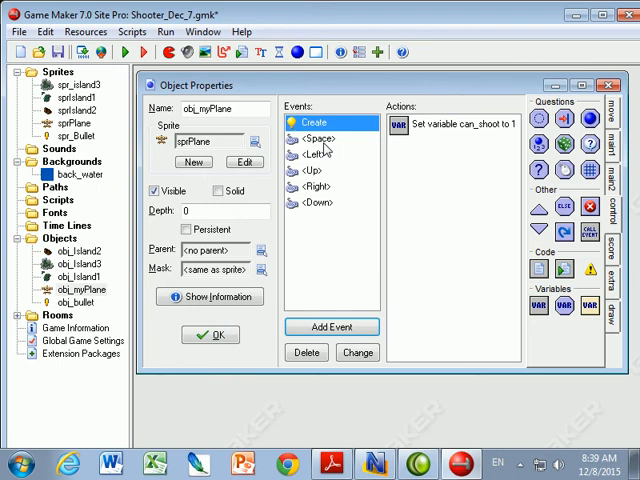
- In the Space event, add a check that can_shoot equals 1
click(316, 136)
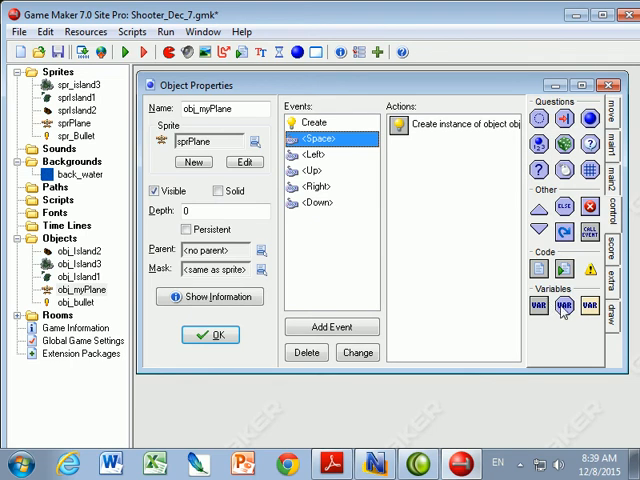
mouse_move(398, 122)
text(c)
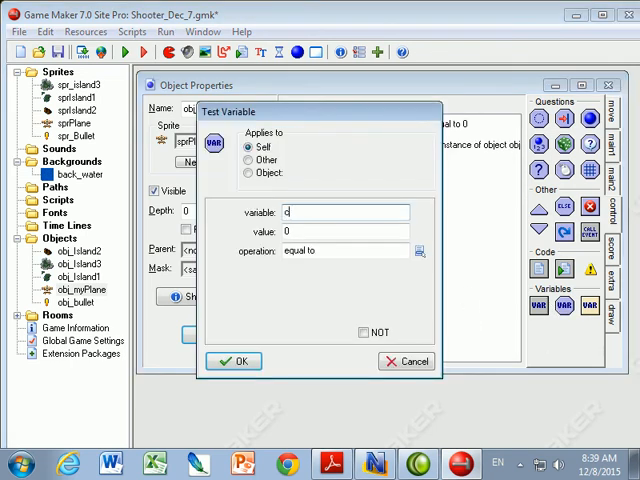
text(an_shoot)
click(346, 232)
text(1)
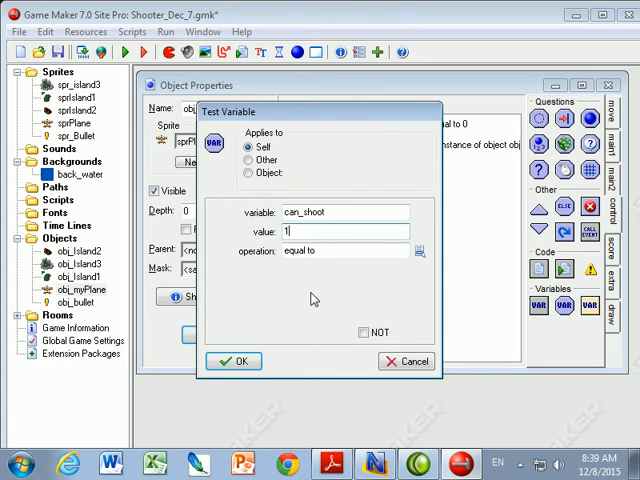
click(238, 360)
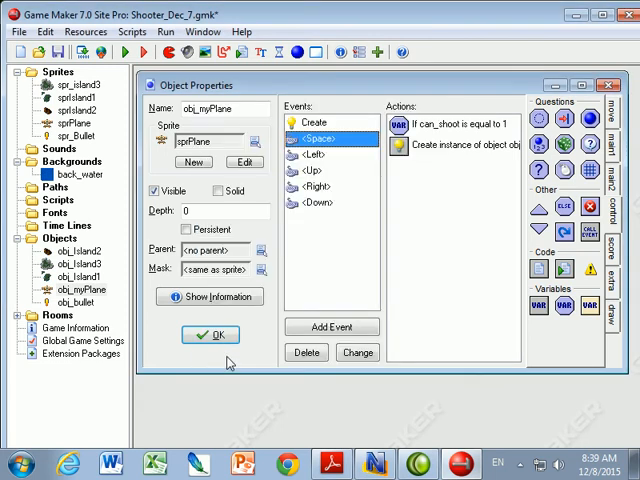
mouse_move(460, 144)
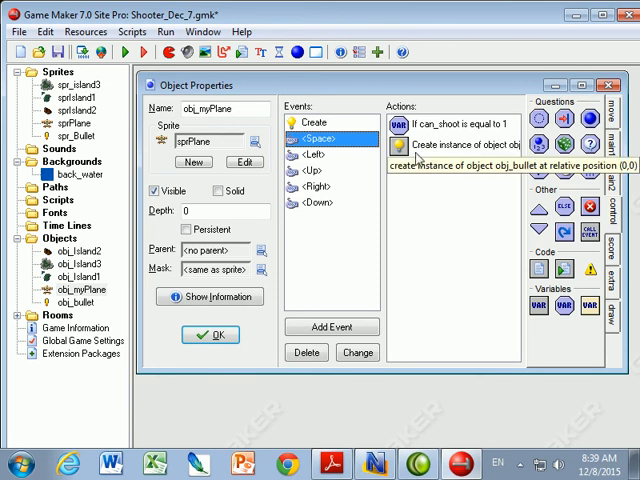
- Inside the block under the check, set can_shoot to 0 before the bullet is created
click(450, 144)
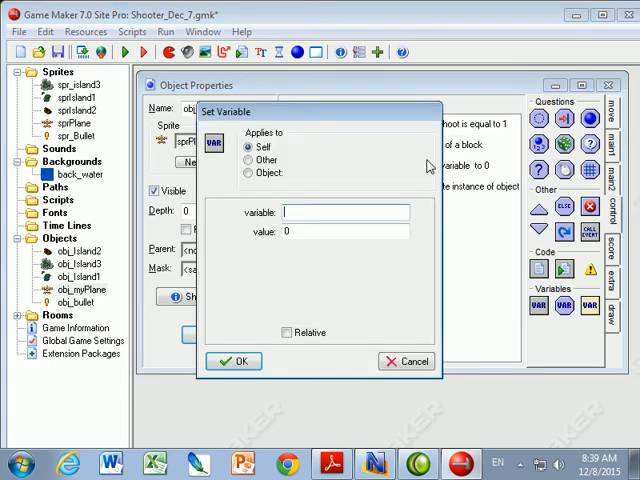
text(can_)
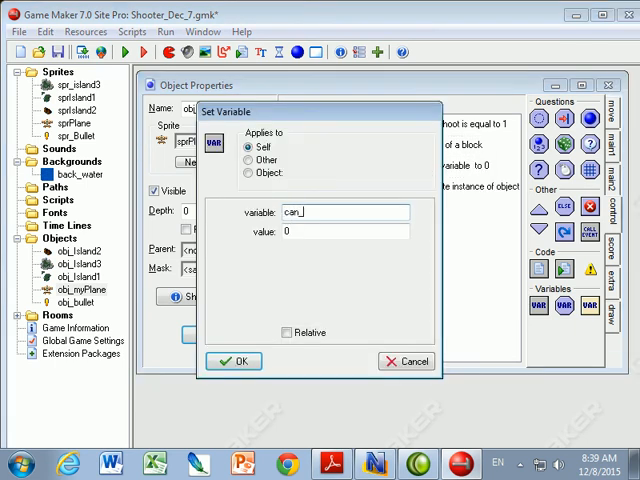
text(shoot)
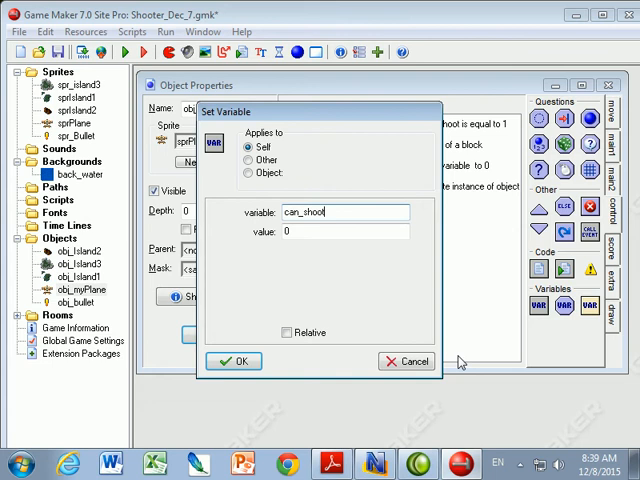
click(236, 360)
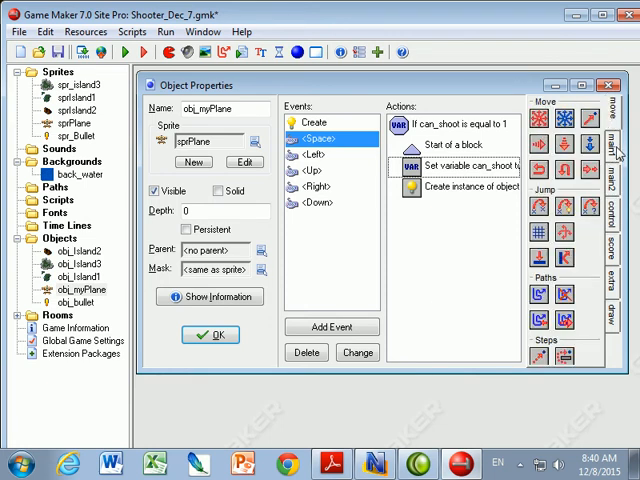
- Add a Set Alarm action setting Alarm 0 to 30 steps after the bullet creation
click(612, 148)
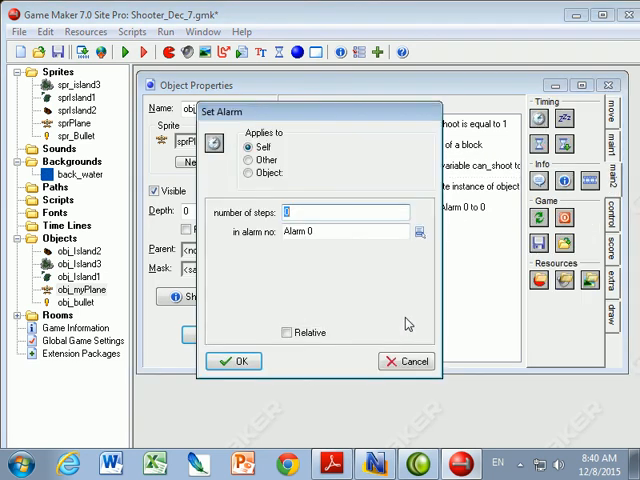
text(3)
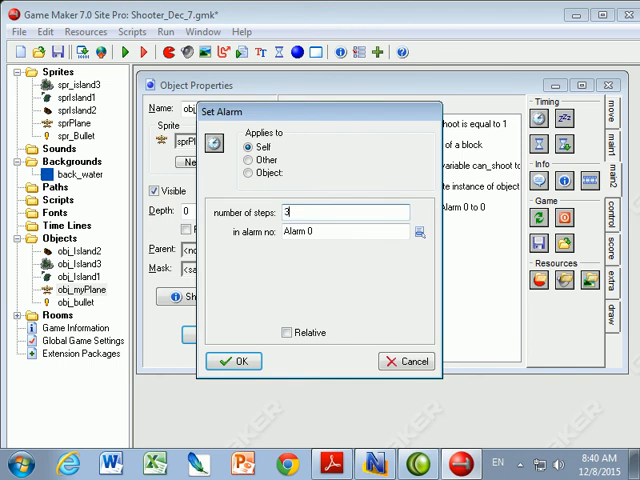
text(0)
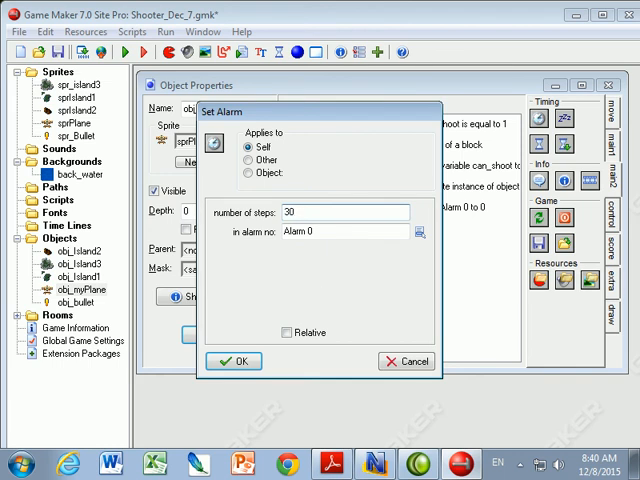
click(240, 360)
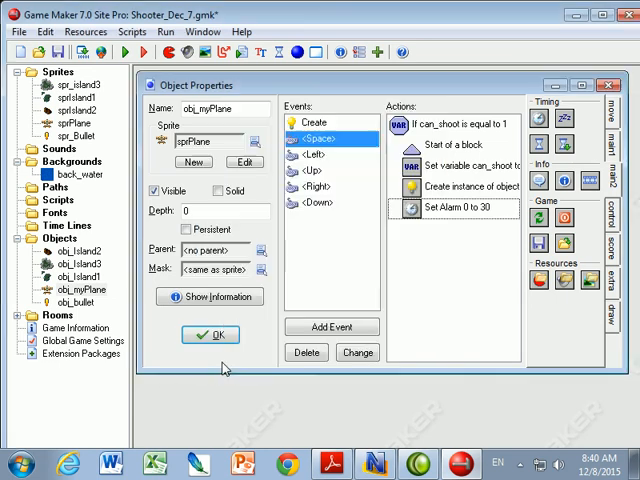
mouse_move(496, 208)
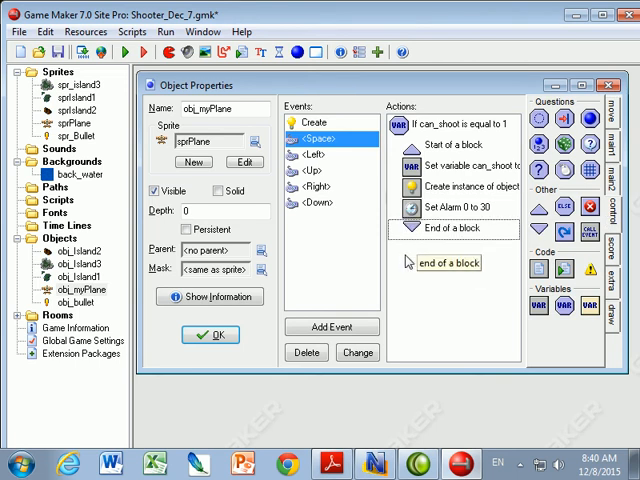
- Close the block with End Block and add an Alarm 0 event to the plane
click(456, 124)
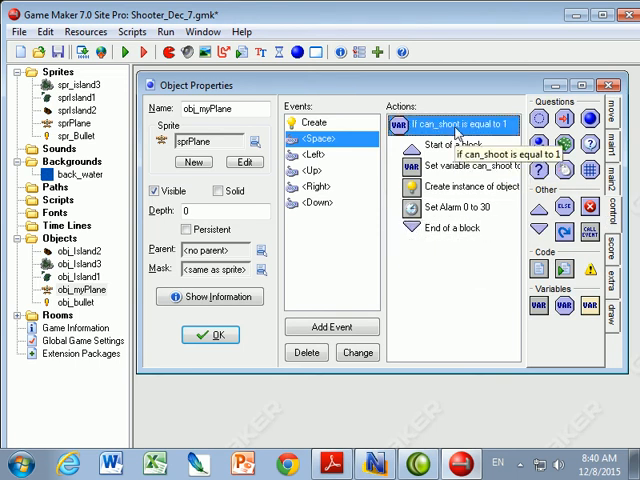
click(468, 166)
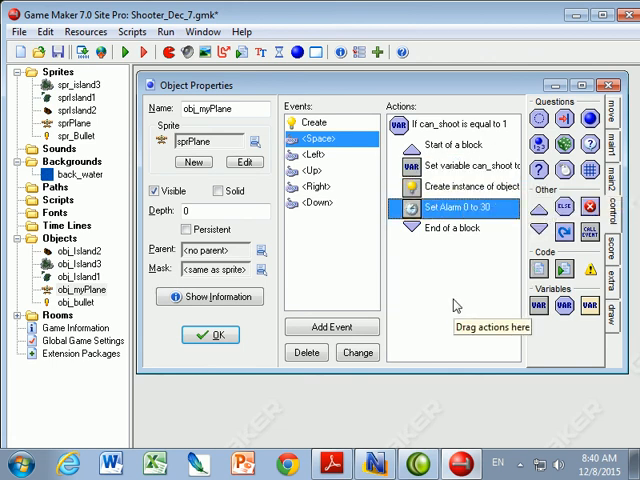
mouse_move(460, 236)
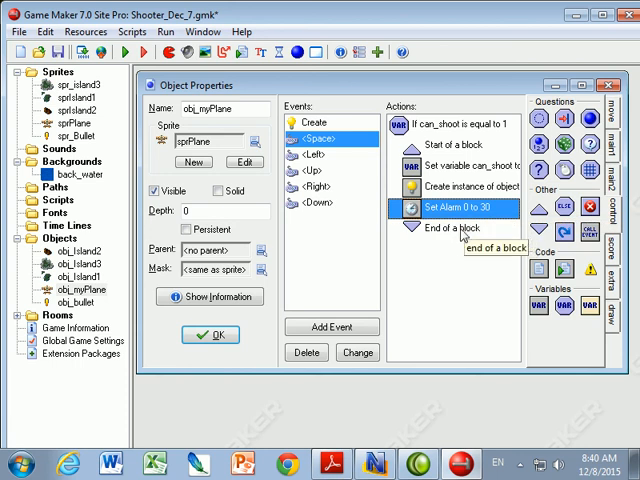
click(332, 328)
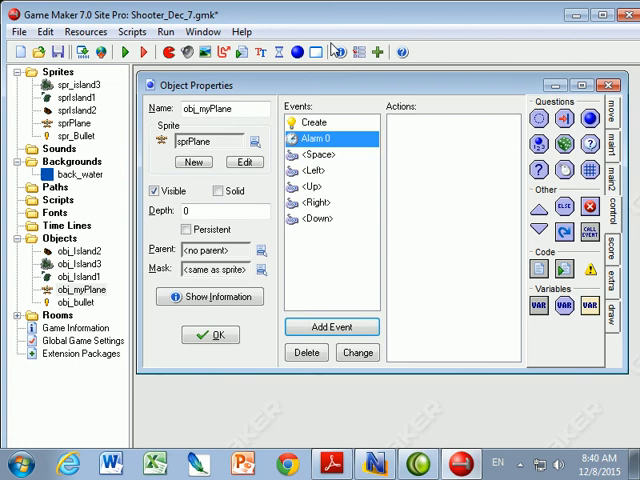
mouse_move(312, 140)
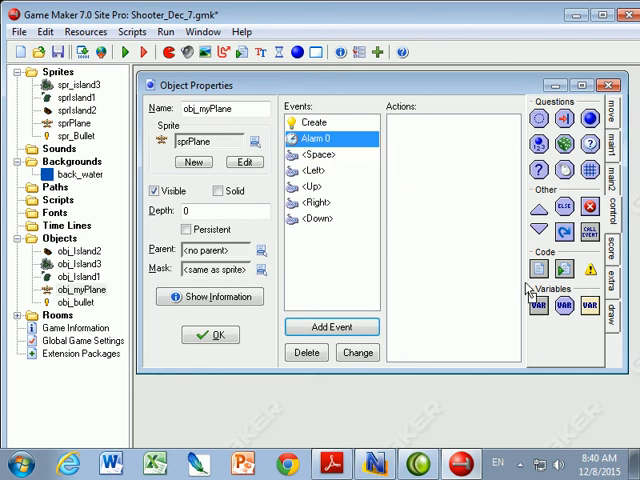
- Add a Set Variable action in Alarm 0 that sets can_shoot back to 1
click(536, 306)
text(can_shoot)
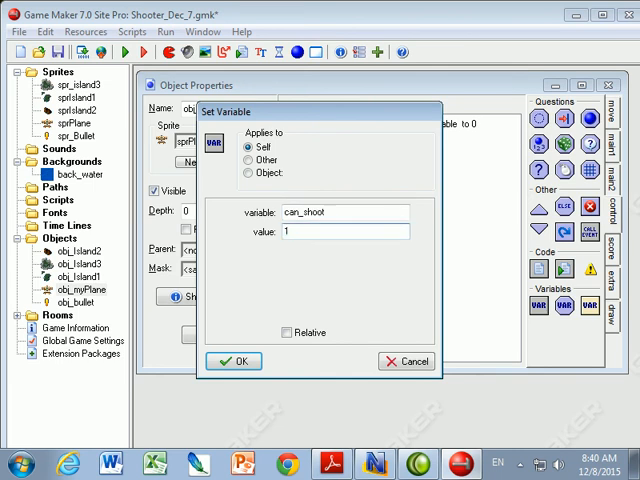
click(234, 360)
text(sound_bu)
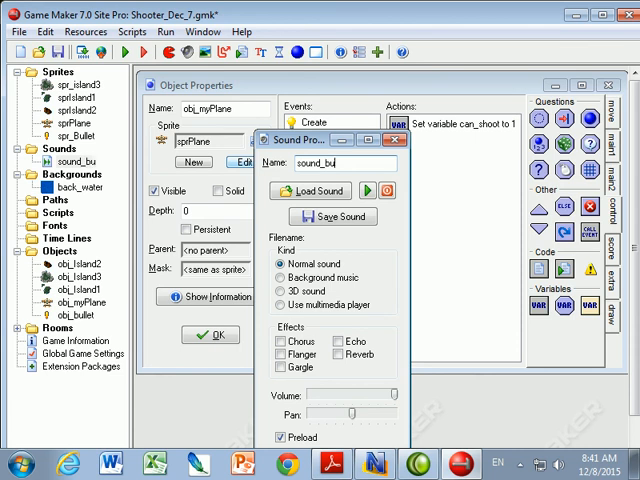
- Load snd_explosion1.wav from the Resources folder into sound_bullet and save the sound
click(310, 190)
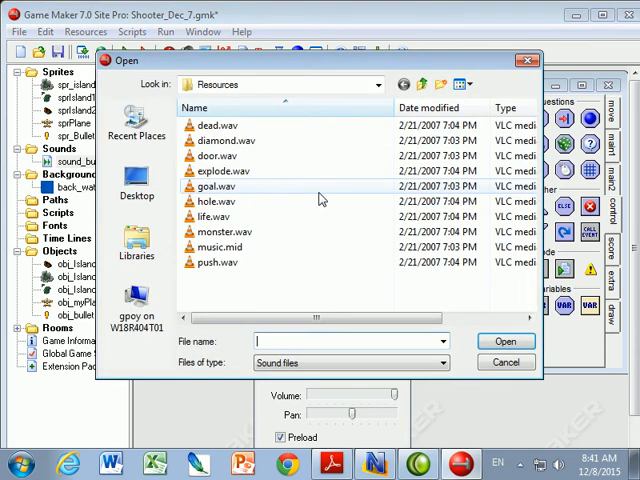
click(378, 84)
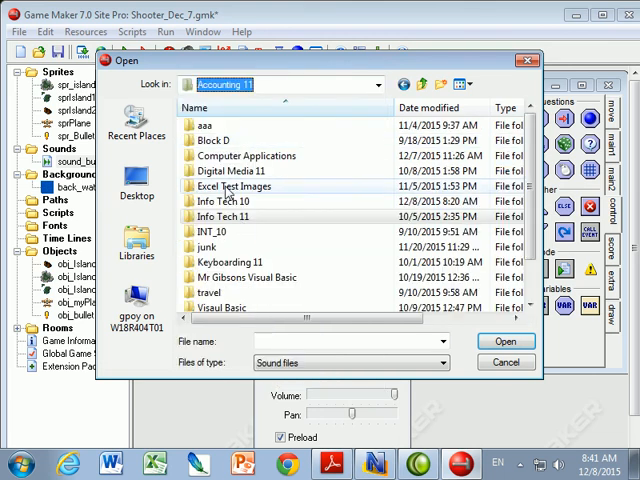
double_click(220, 200)
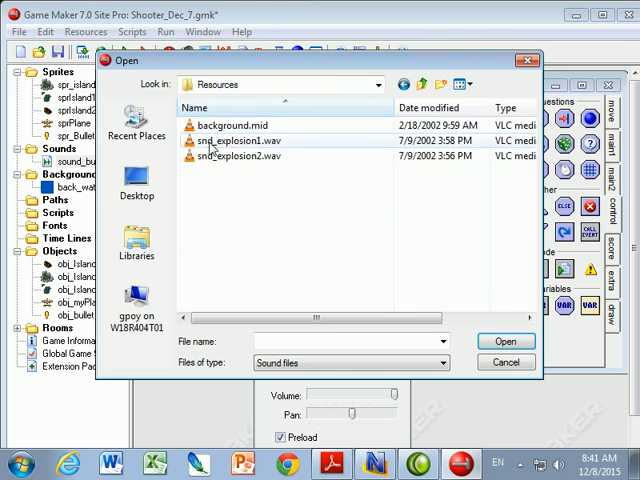
click(240, 140)
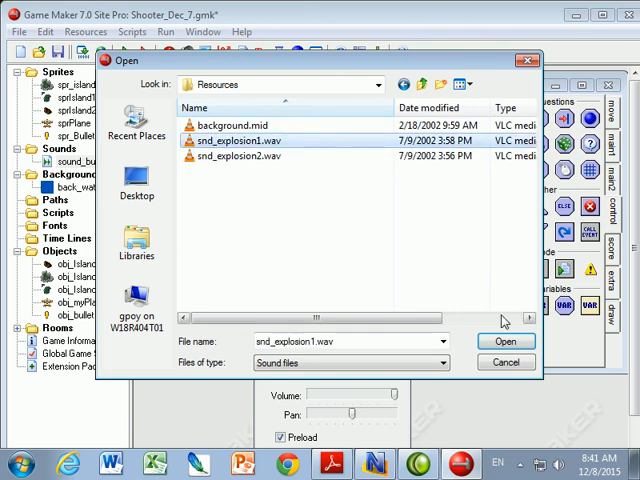
click(504, 340)
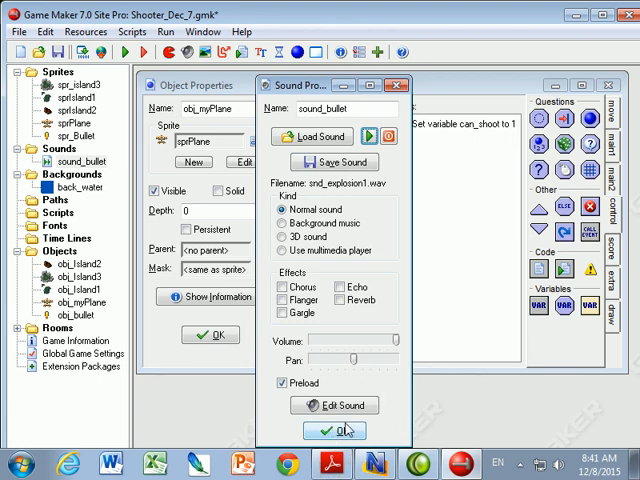
click(336, 432)
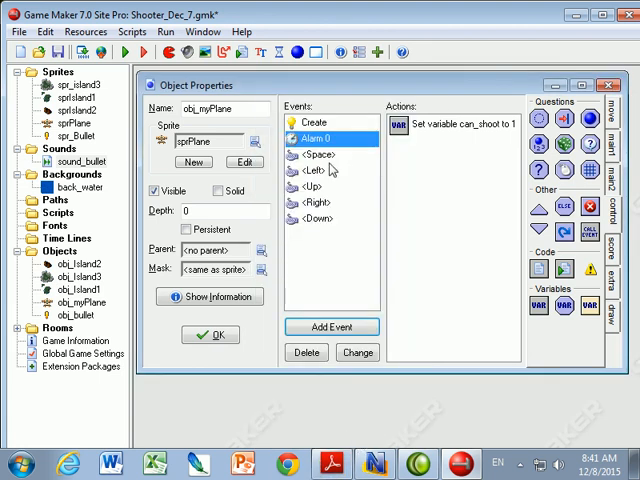
- Add a Play Sound action for sound_bullet, not looping, inside the Space event's block
click(318, 154)
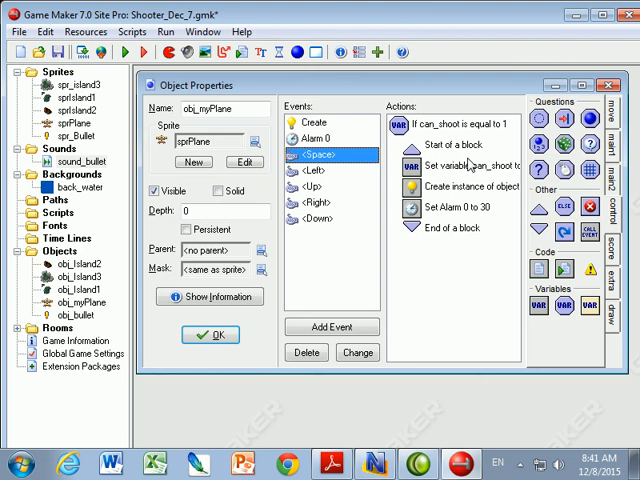
click(470, 166)
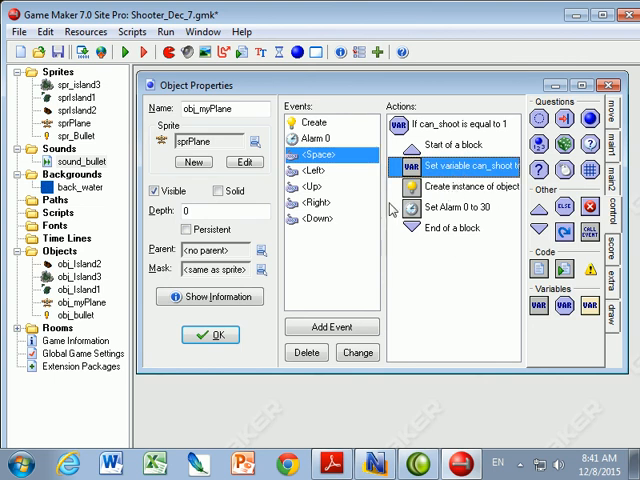
mouse_move(468, 166)
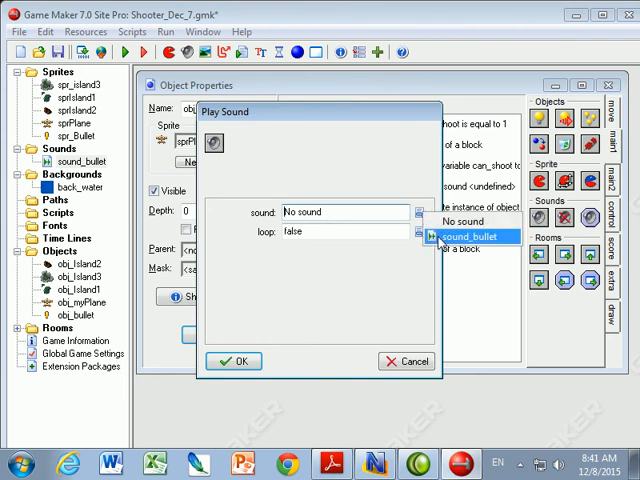
click(464, 236)
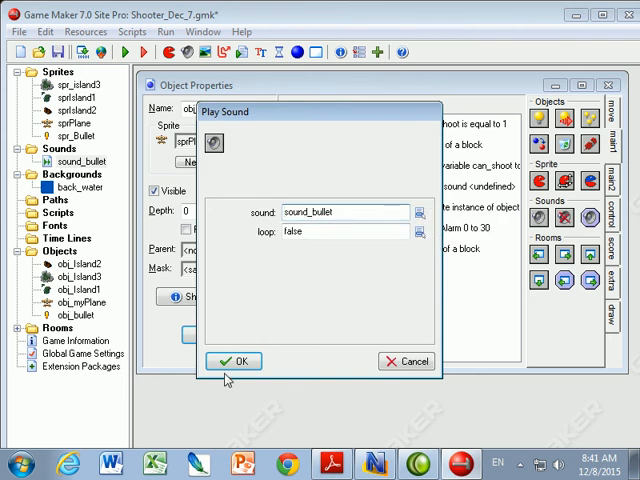
click(232, 360)
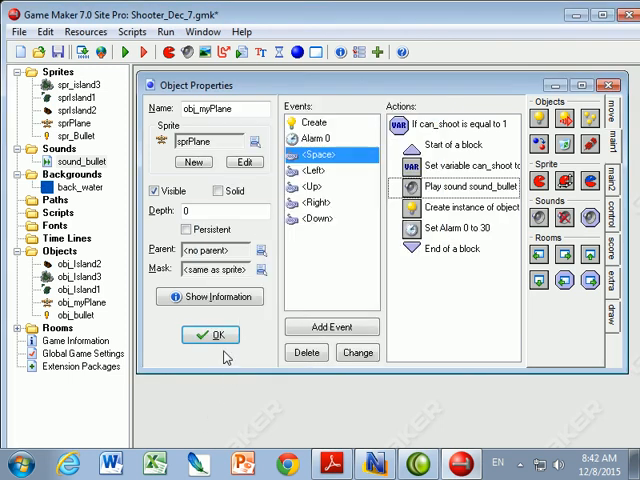